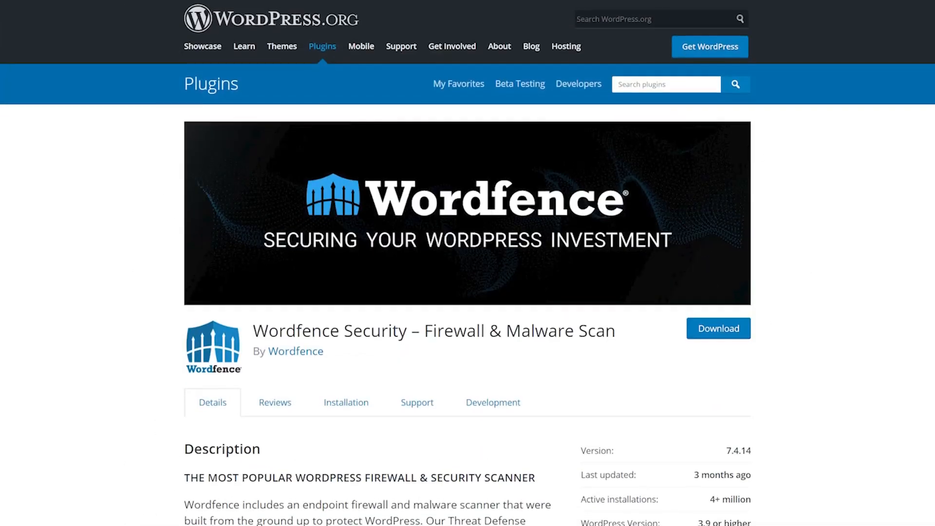
Step: Start a new Wordfence security scan from the Scan page and let it finish
scroll(down, 3)
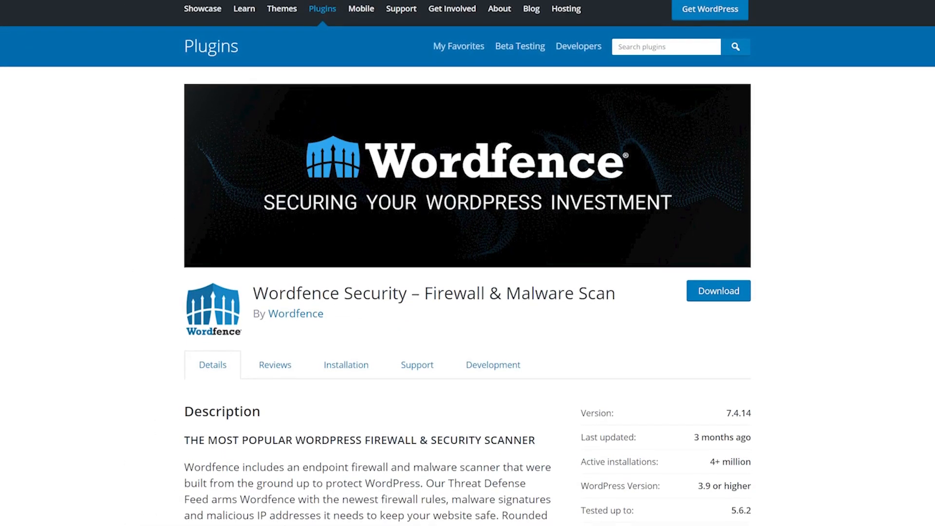
scroll(down, 3)
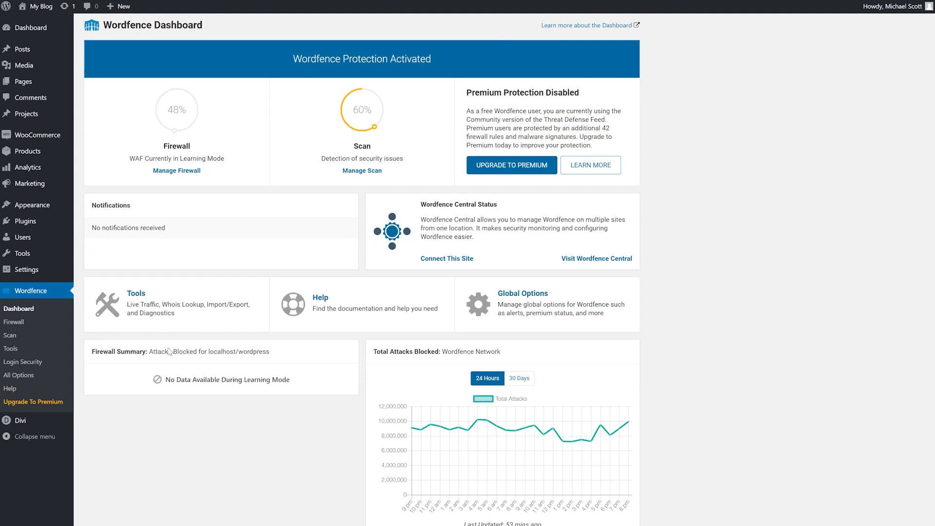
mouse_move(41, 297)
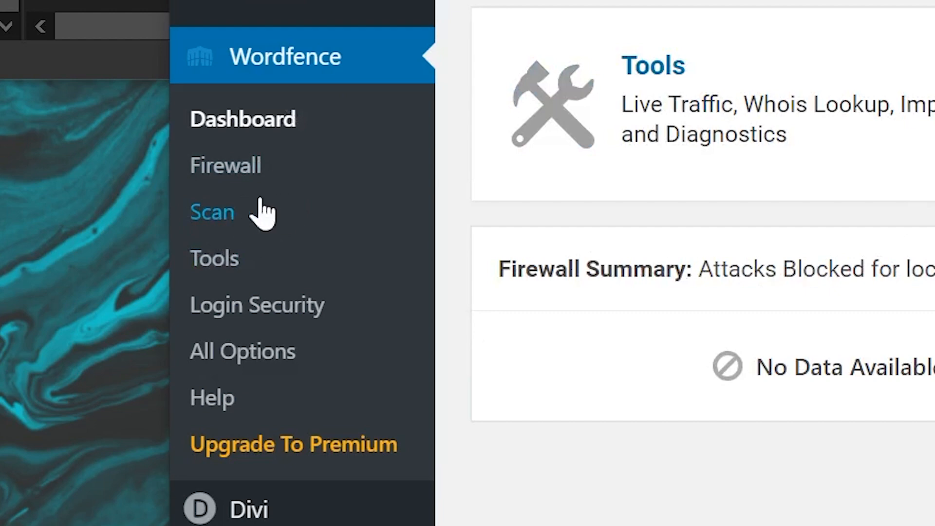
click(212, 212)
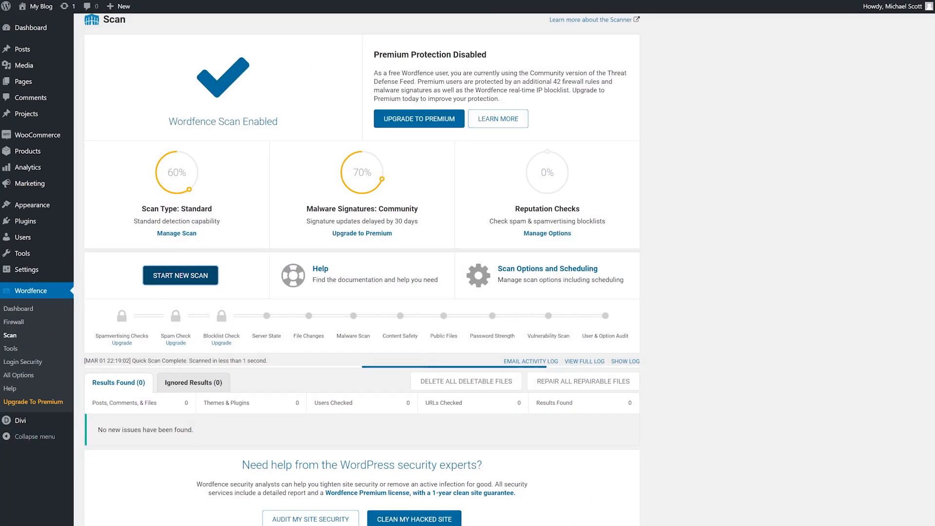
click(180, 274)
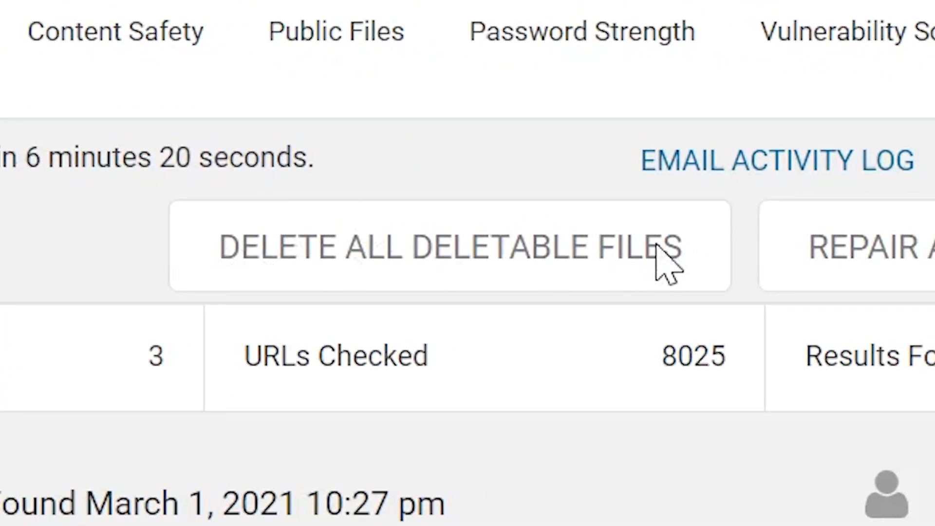
mouse_move(495, 310)
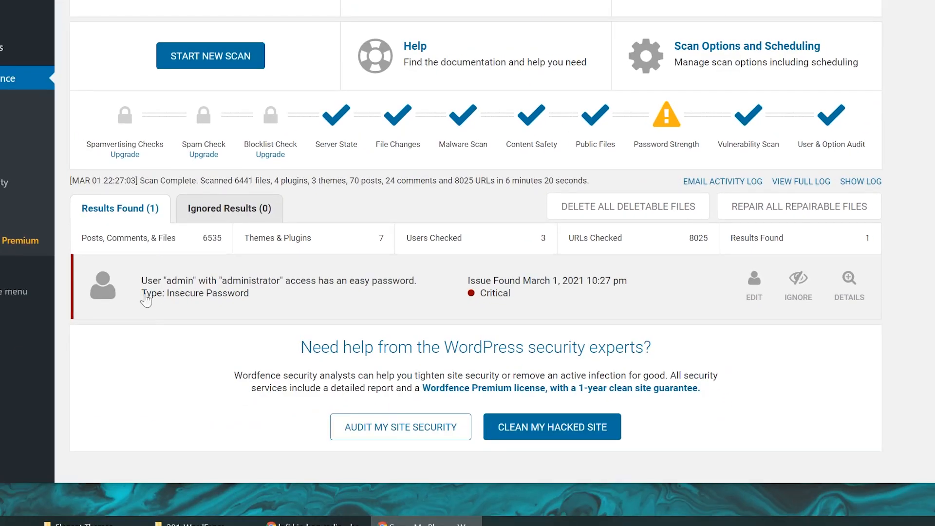
Step: Expand the Insecure Password issue to see the admin's easy-to-guess password warning
click(849, 285)
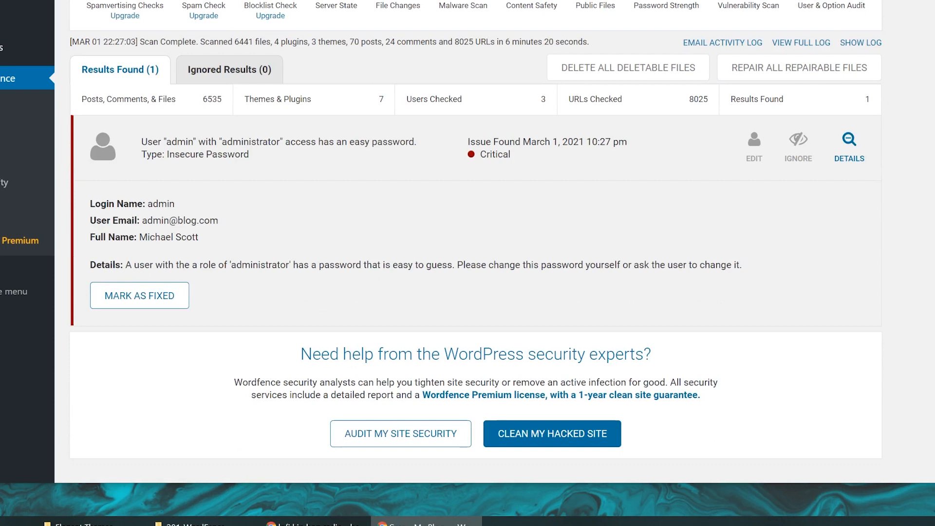
mouse_move(473, 281)
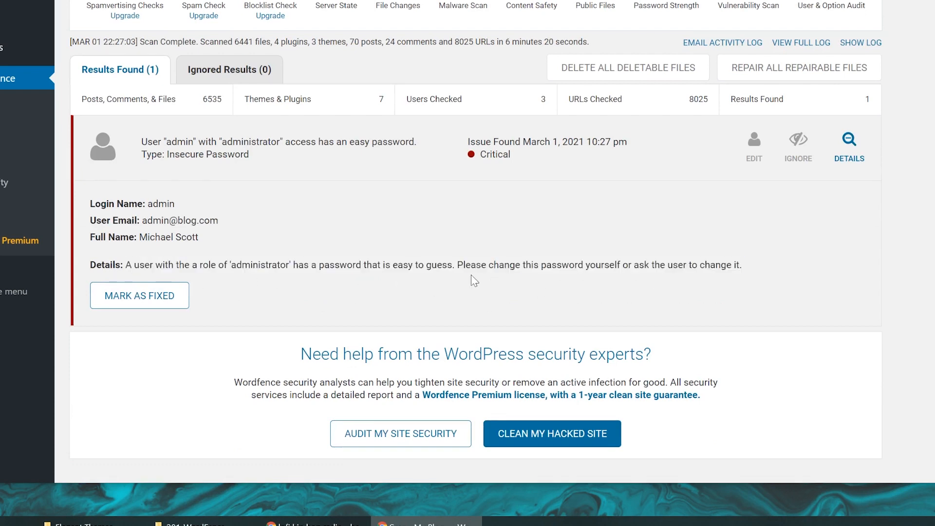
mouse_move(293, 292)
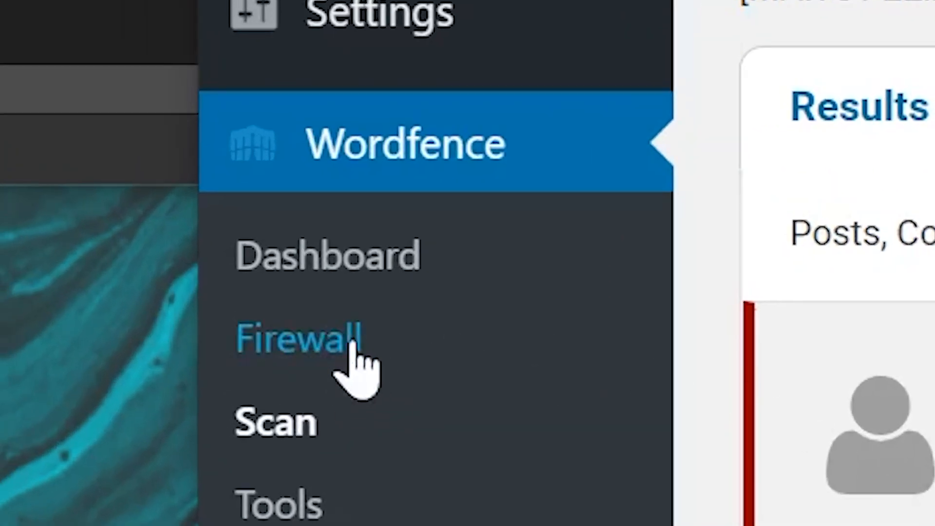
Step: Go to the Wordfence Firewall overview, showing learning mode and brute force protection
click(298, 338)
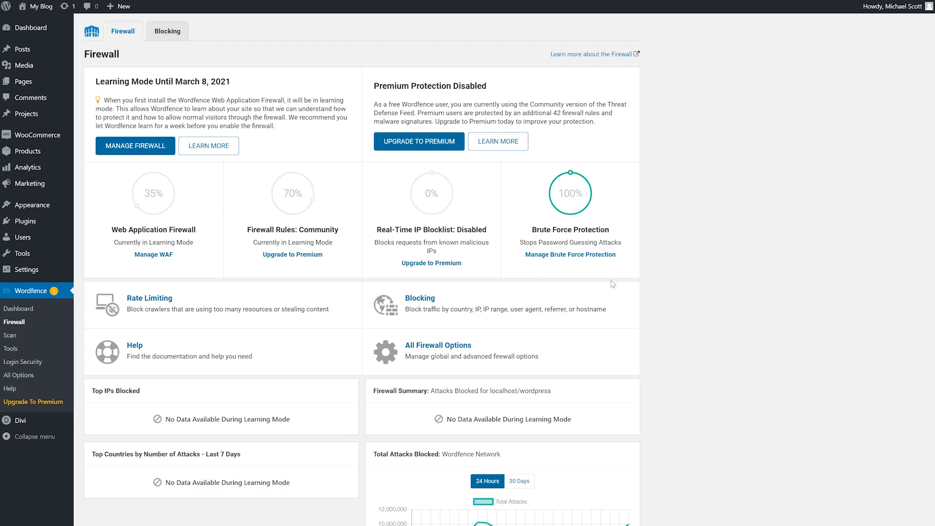
mouse_move(248, 306)
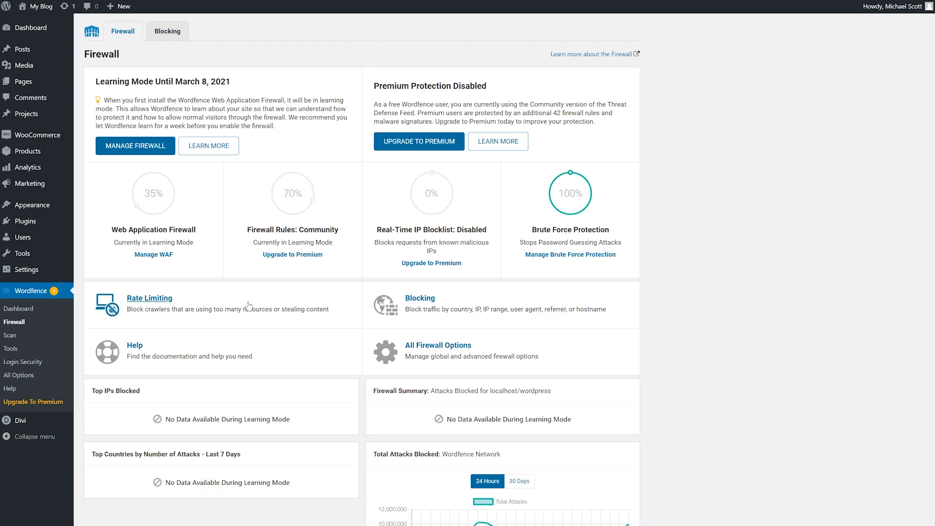
mouse_move(423, 321)
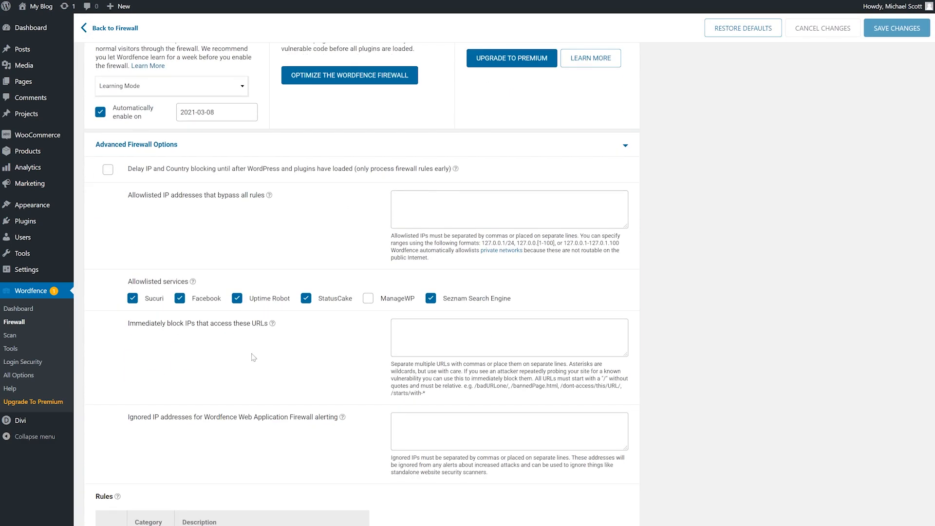
scroll(down, 3)
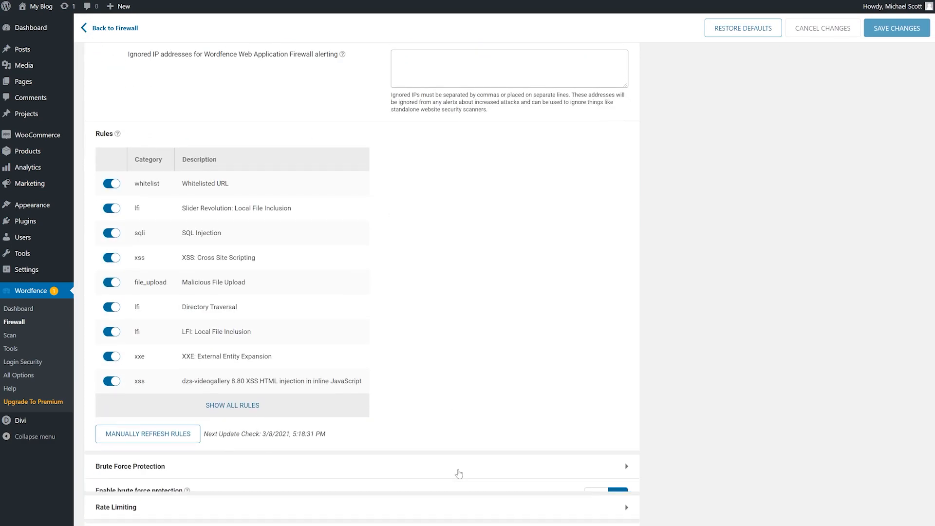
scroll(down, 3)
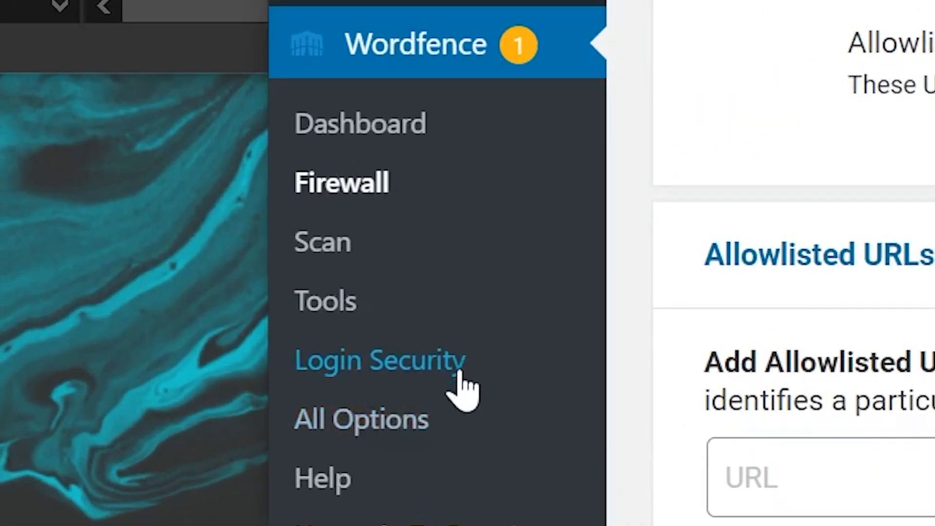
Step: View the admin's two-factor setup, then the Wordfence Premium pricing page
click(380, 360)
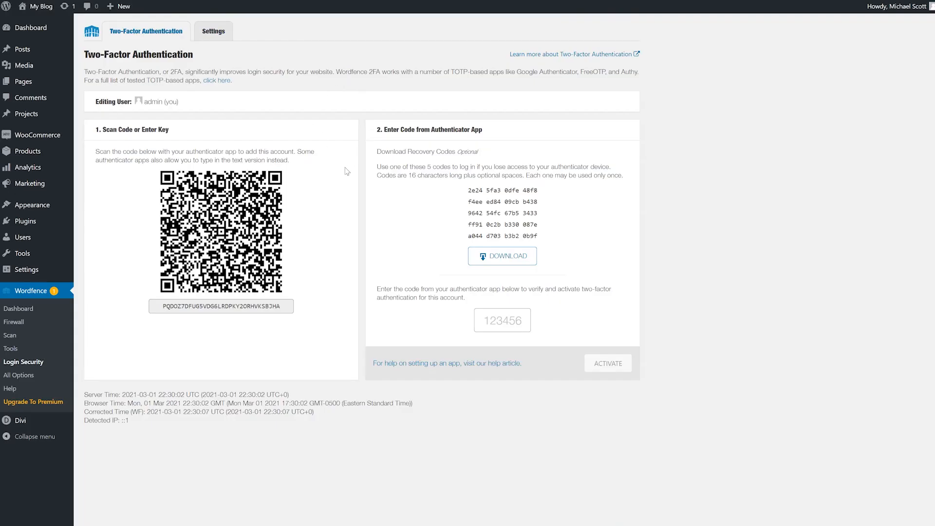
mouse_move(484, 253)
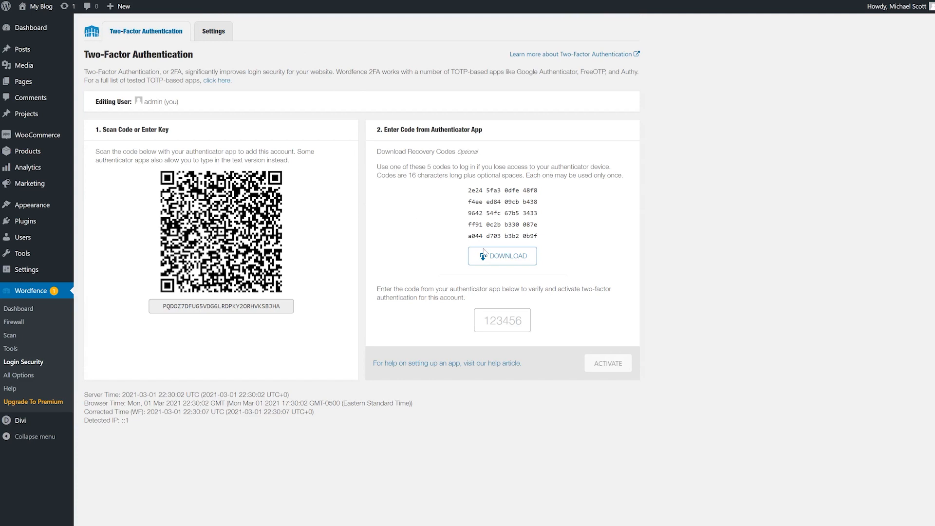
mouse_move(719, 295)
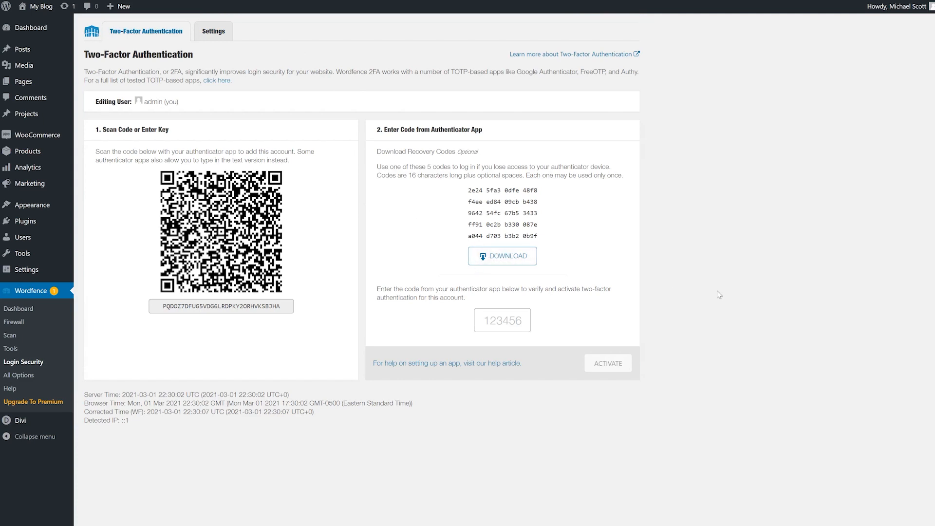
click(34, 402)
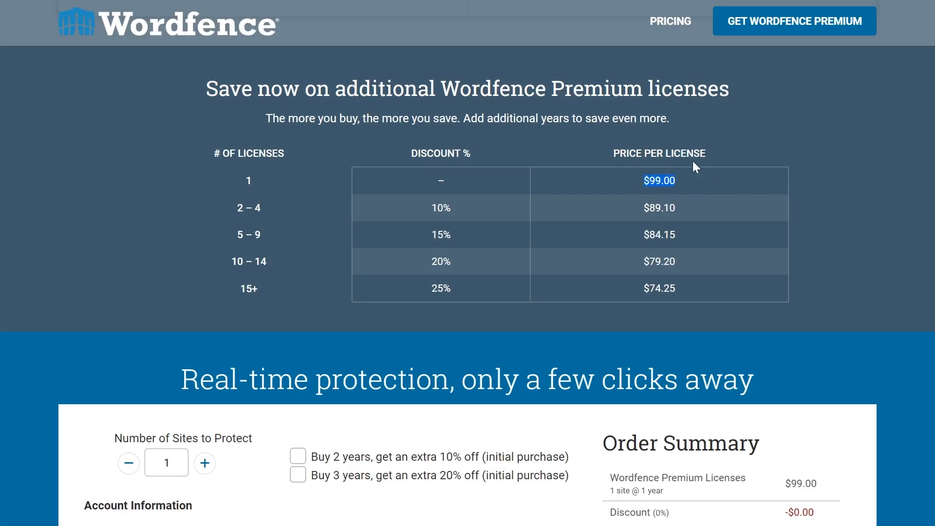
scroll(down, 3)
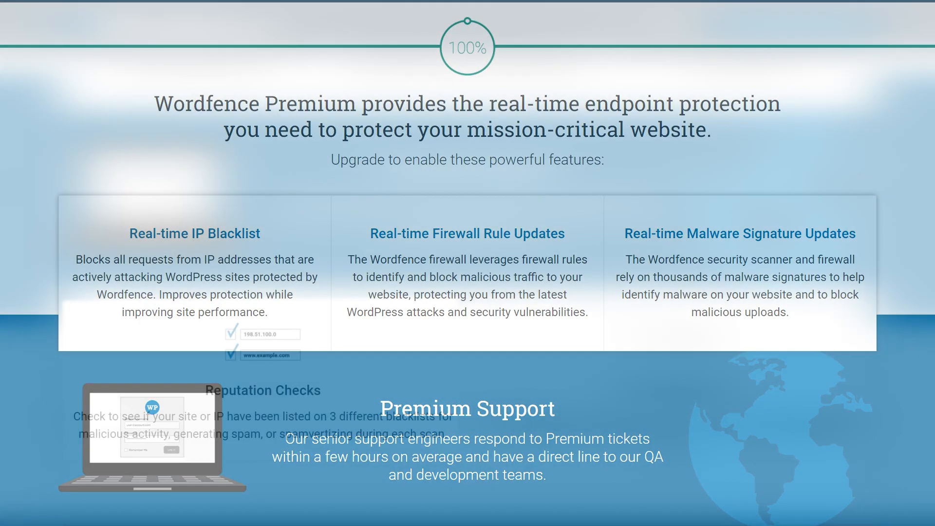
scroll(down, 3)
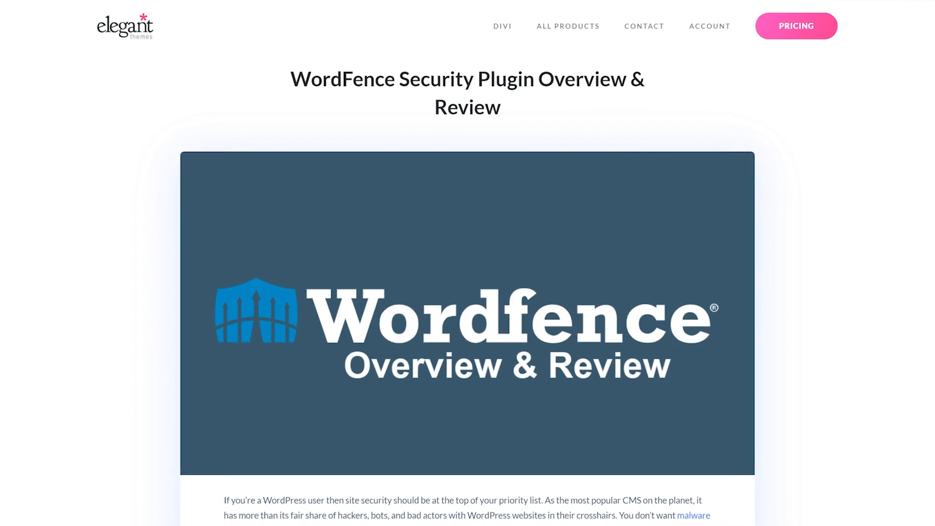
scroll(down, 3)
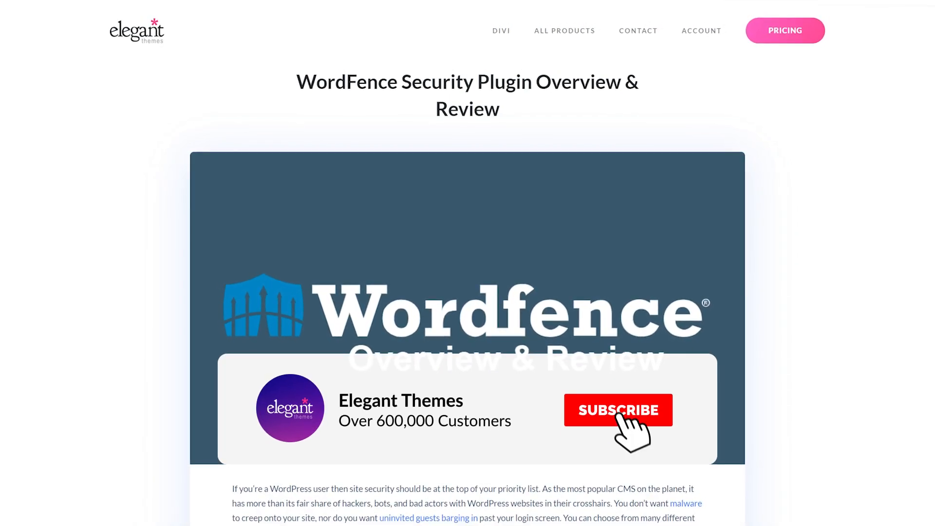
click(617, 410)
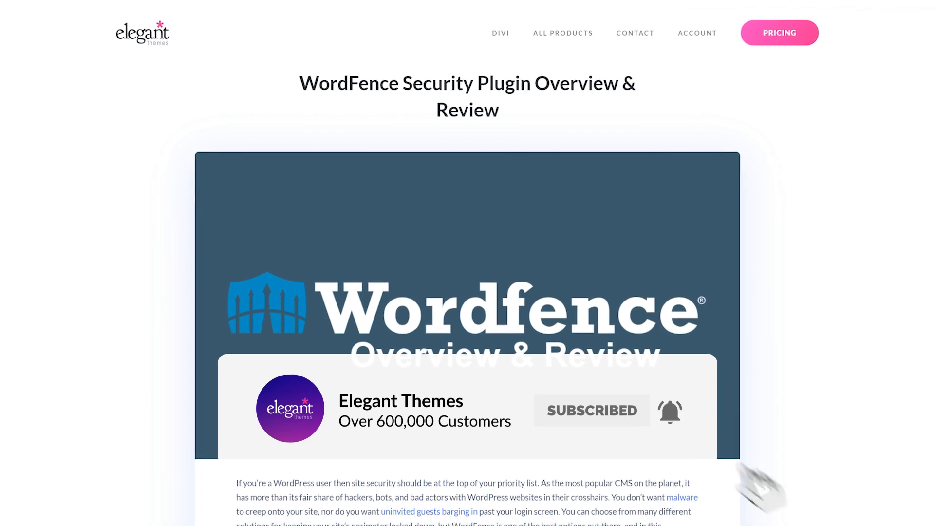